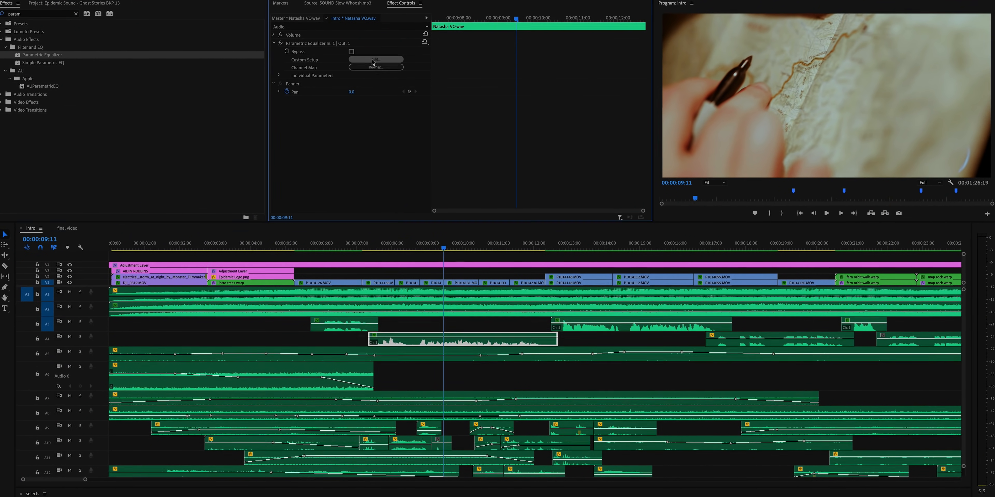
Bring up the Clip Fx Editor for the voiceover's Parametric Equalizer via its Edit button.
left_click(375, 59)
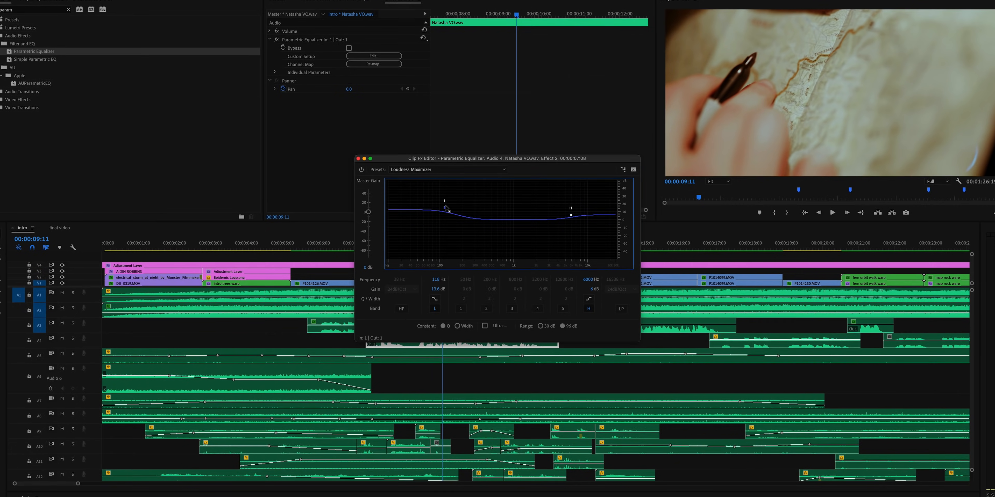